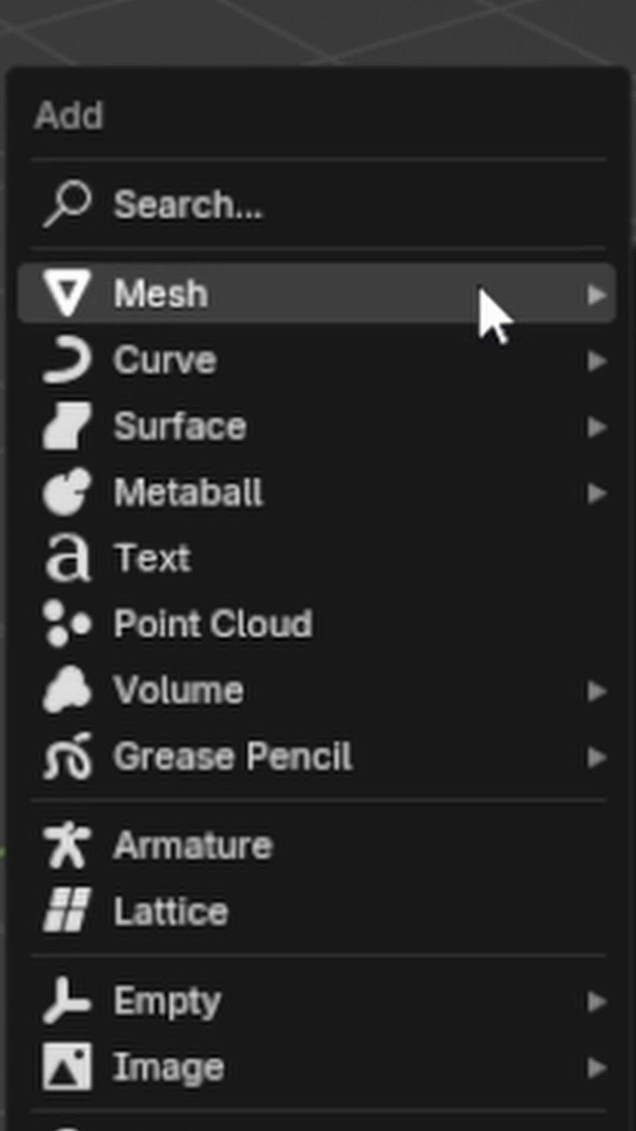
- Add a circle mesh from the Add > Mesh menu as the base for the triangle
left_click(153, 293)
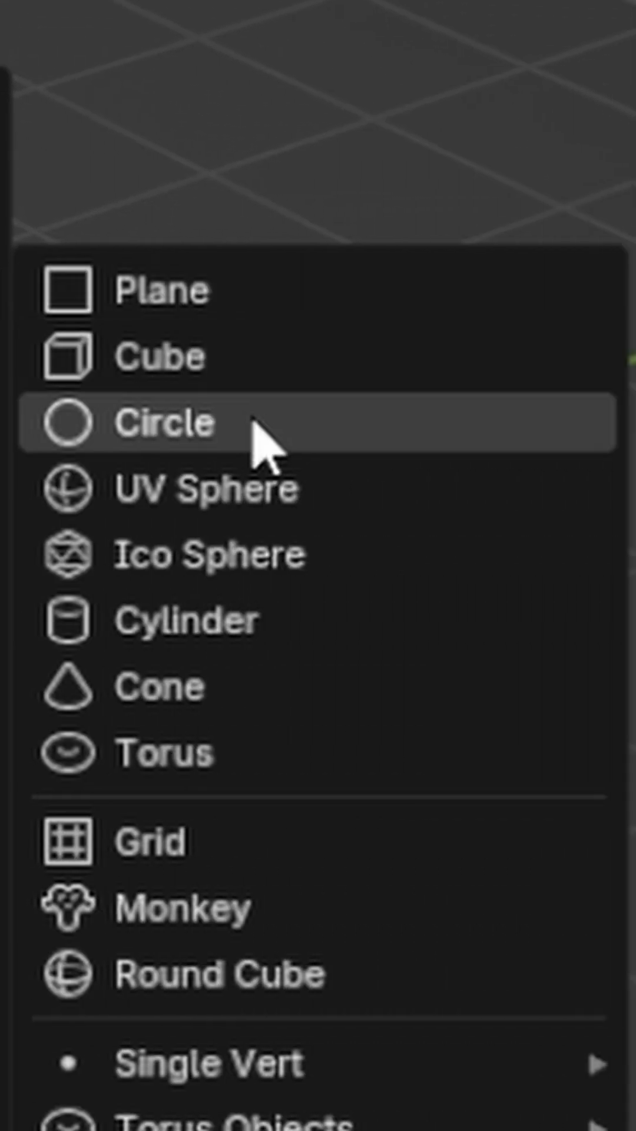
left_click(165, 422)
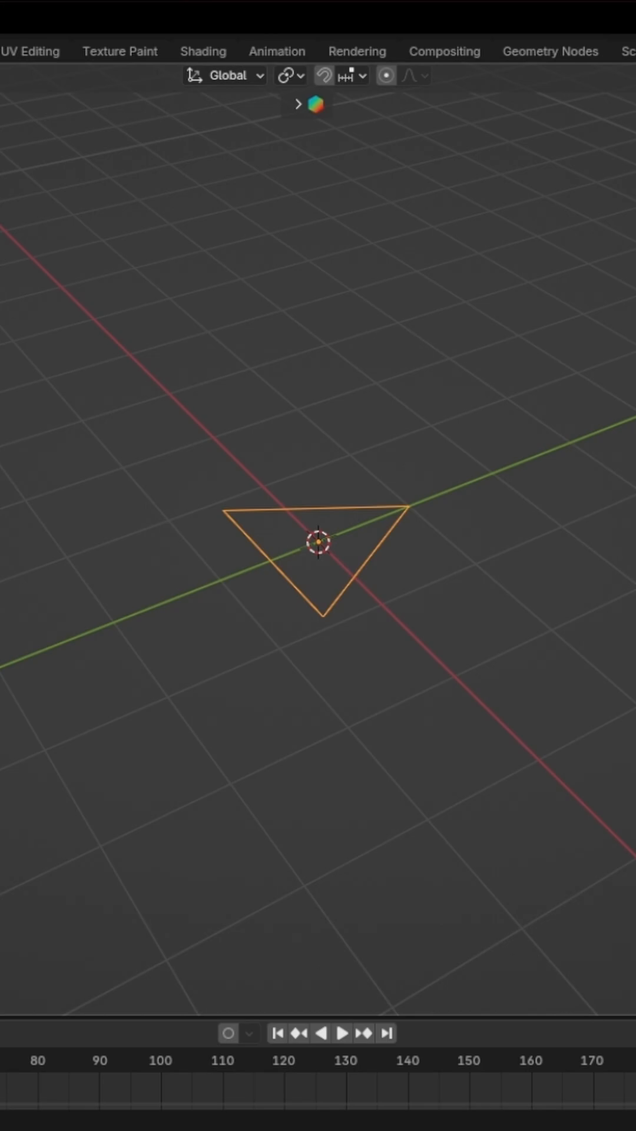
mouse_move(285, 598)
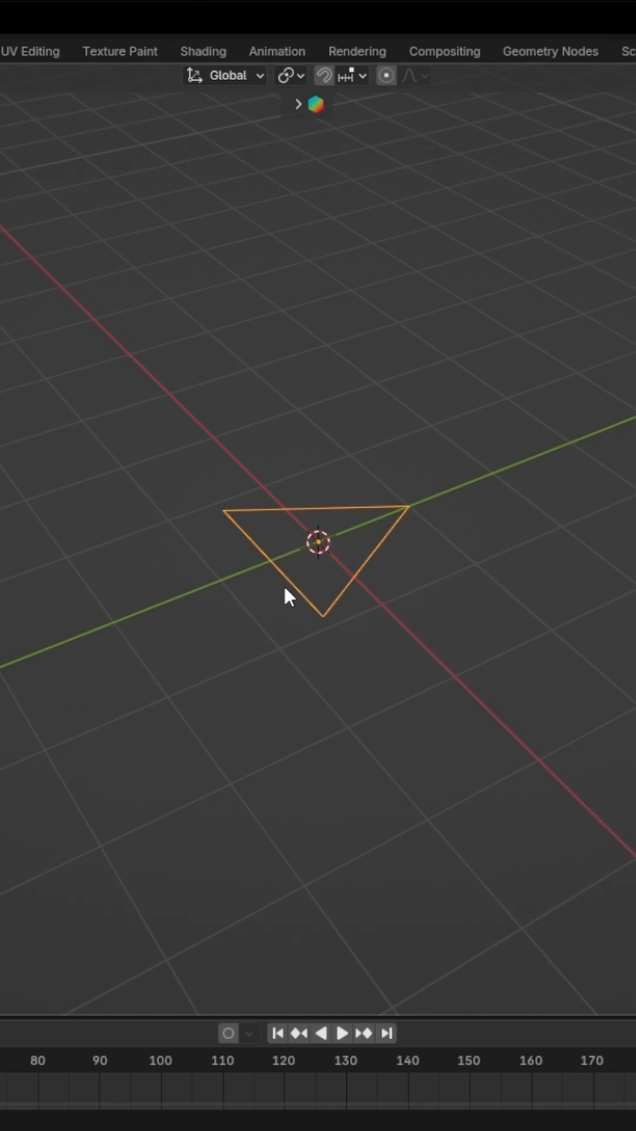
- In Edit Mode with edge select, subdivide the triangle's left edge with 1 cut
key("Tab")
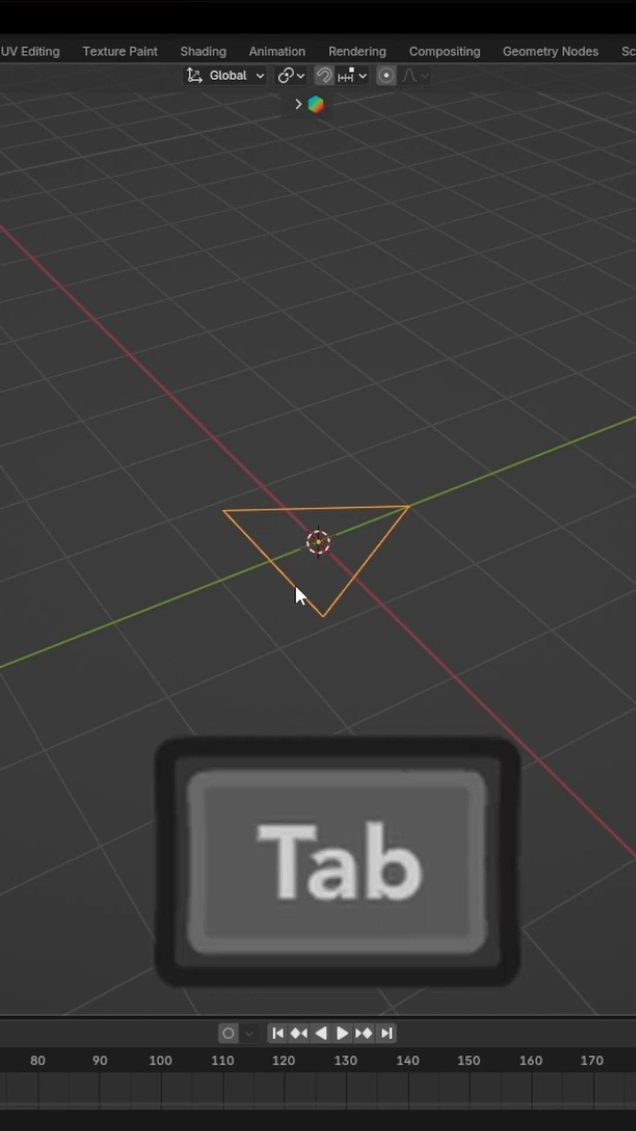
key("2")
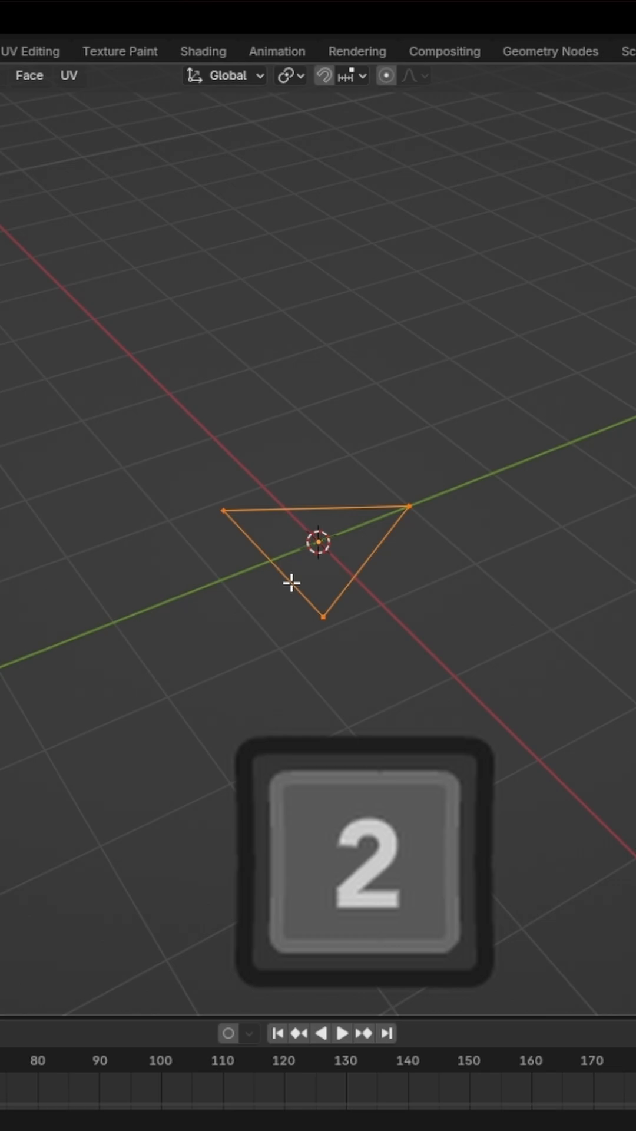
key("2")
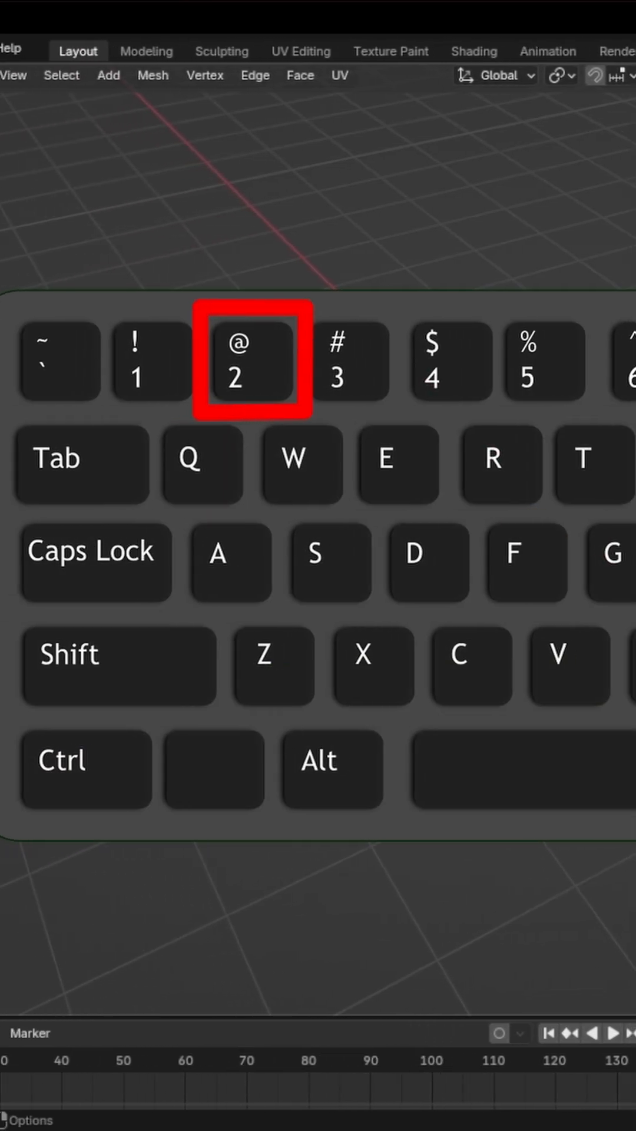
key("2")
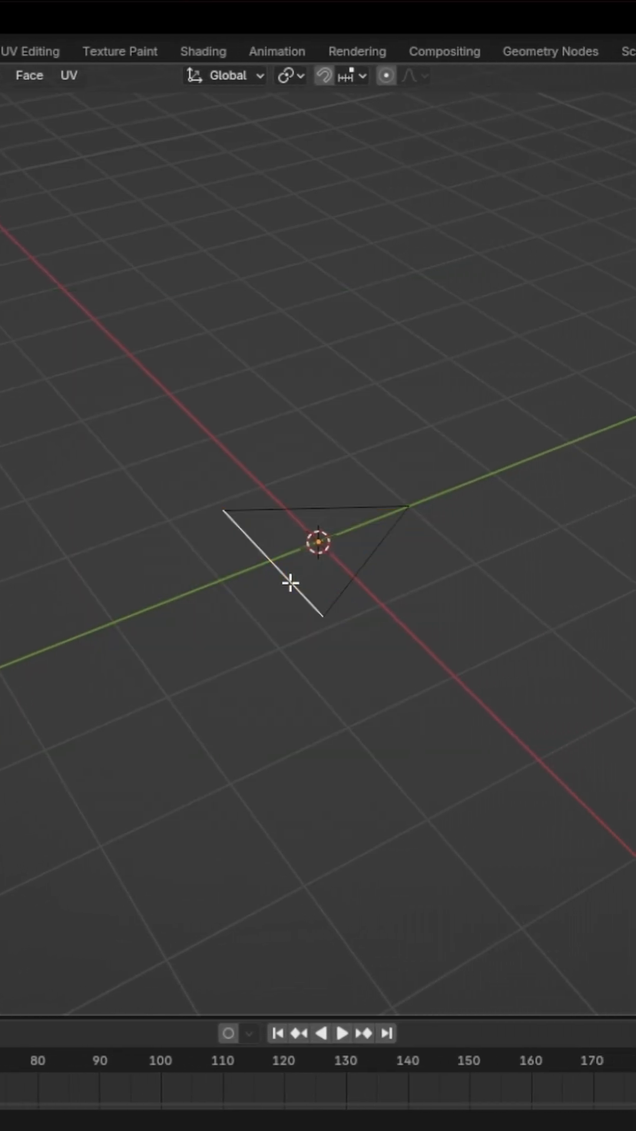
right_click(290, 582)
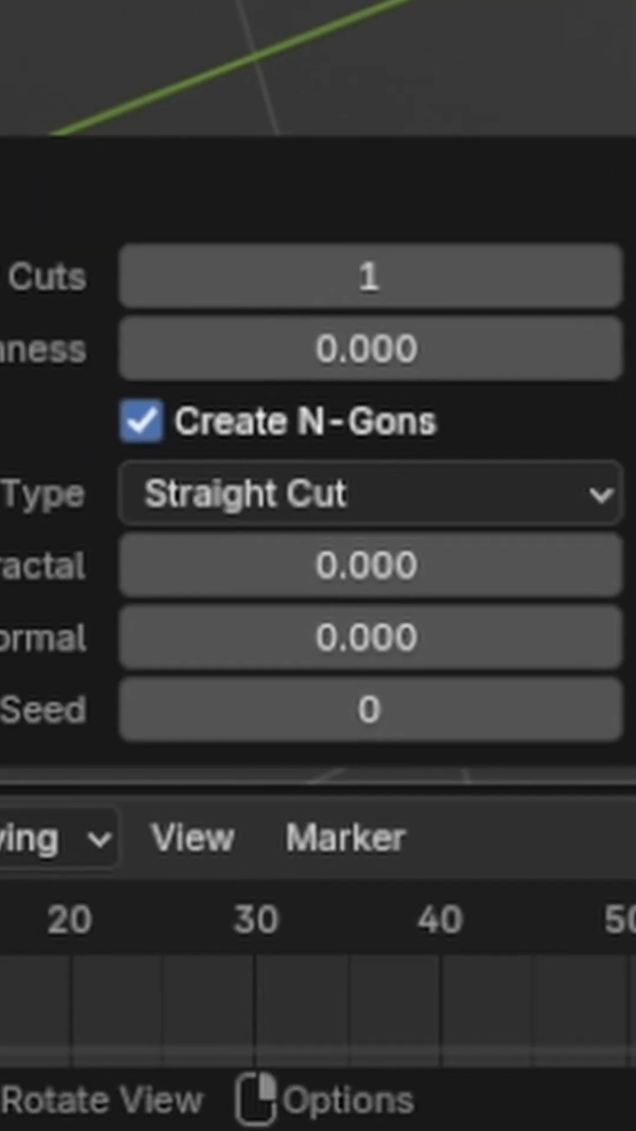
left_click(599, 276)
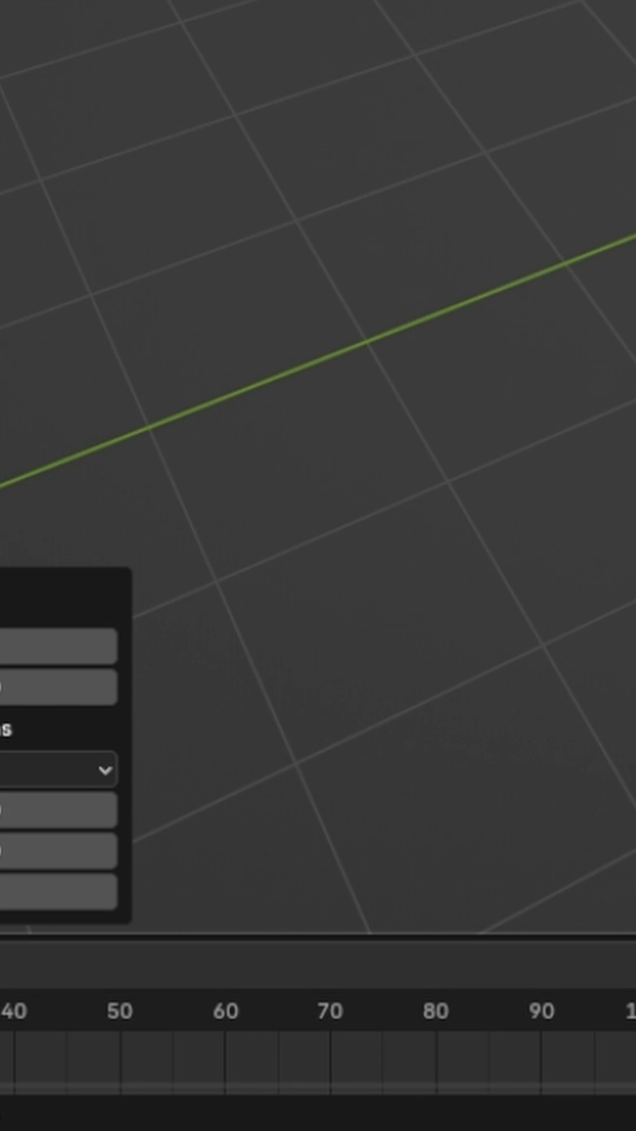
- Select the whole outline and fill it with a face, then deselect it
key("a")
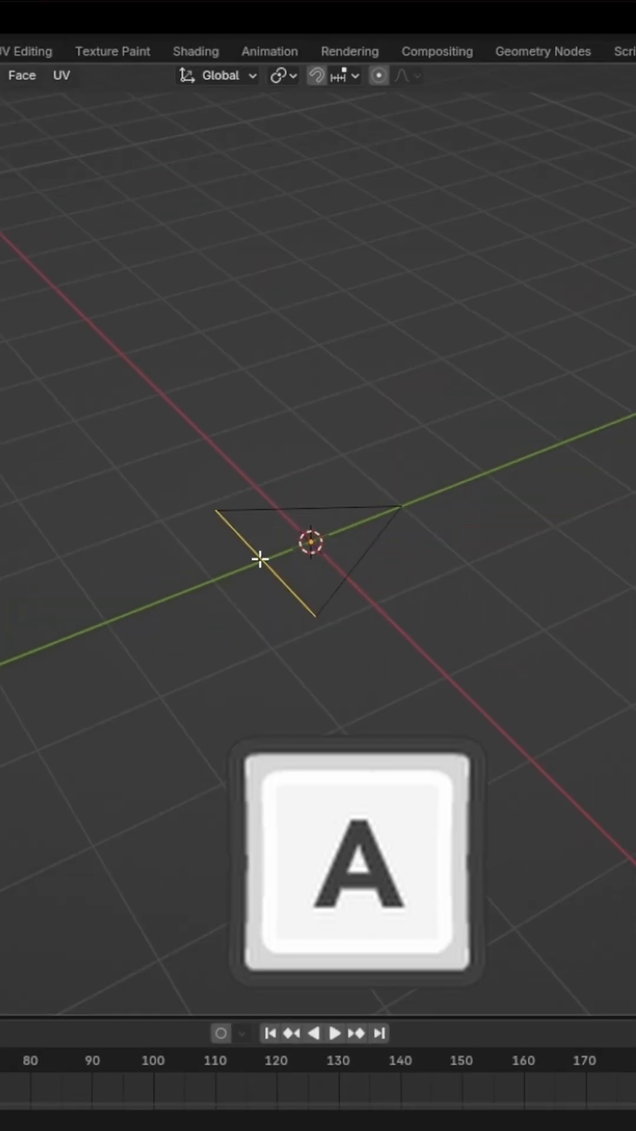
key("a")
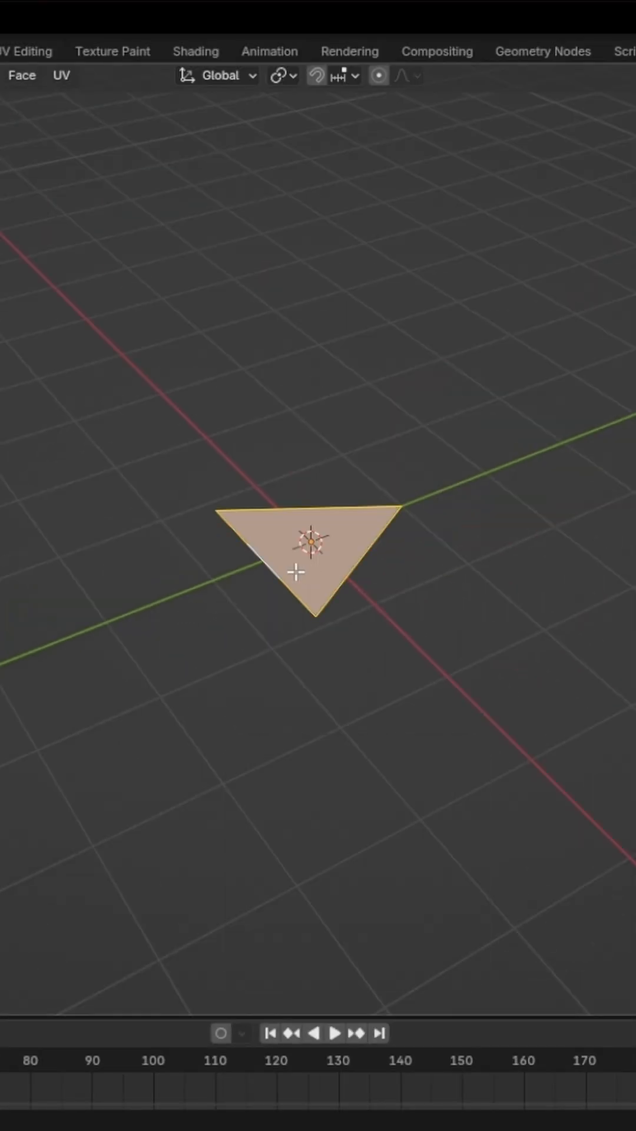
left_click(262, 566)
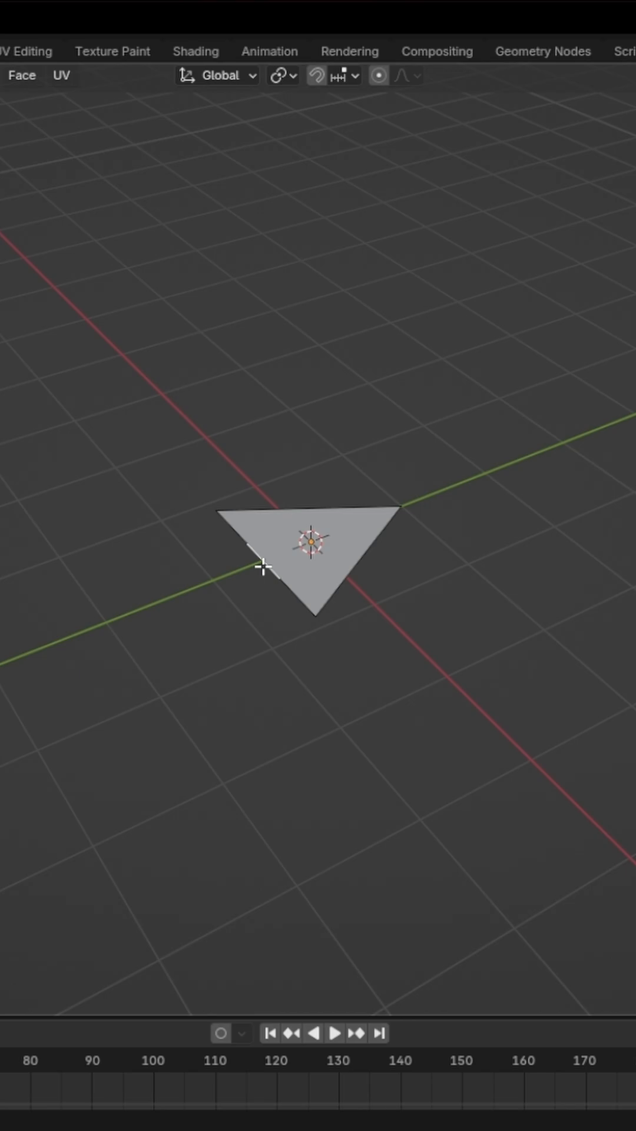
key("e")
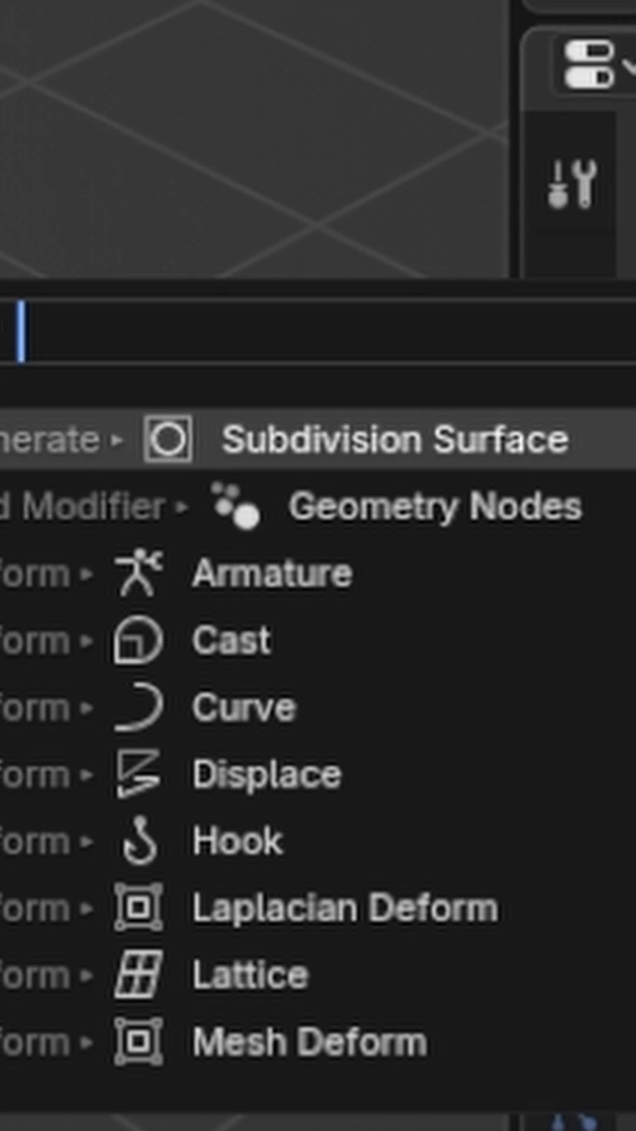
- Search 'sol' in Add Modifier and give the triangle a Solidify modifier
type("sol")
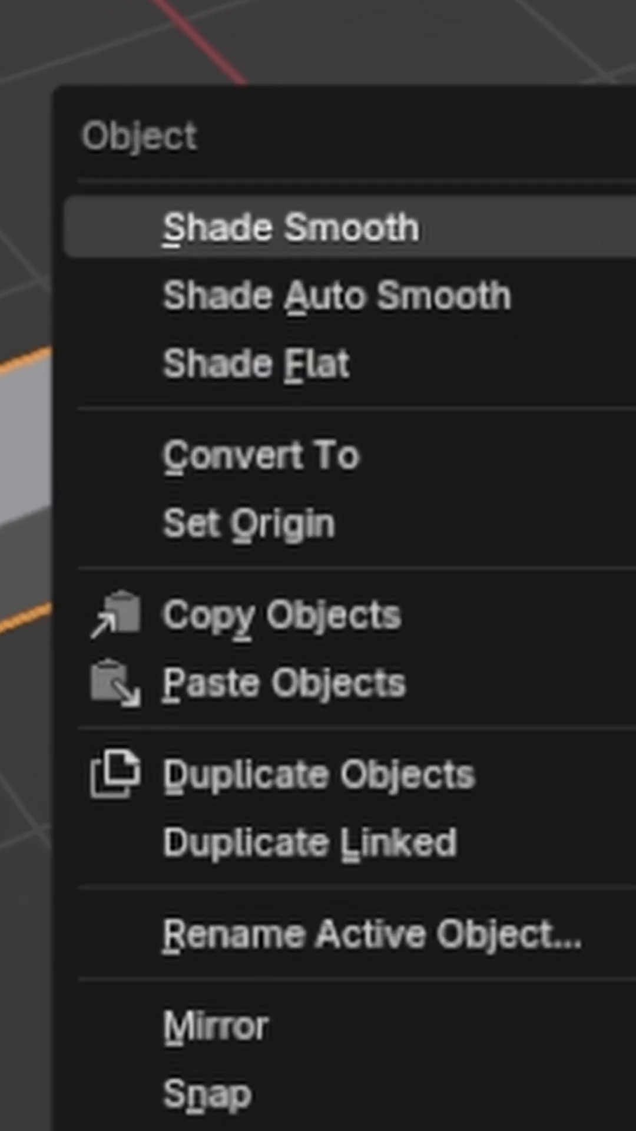
- Choose Set Origin > Origin to Geometry for the thickened mesh
left_click(243, 525)
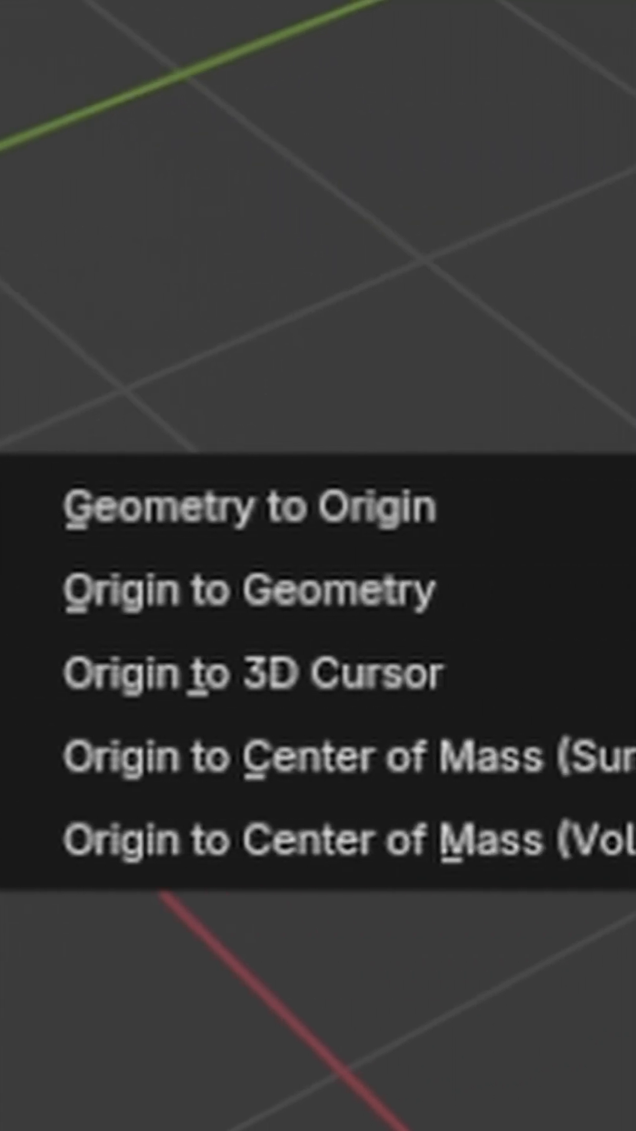